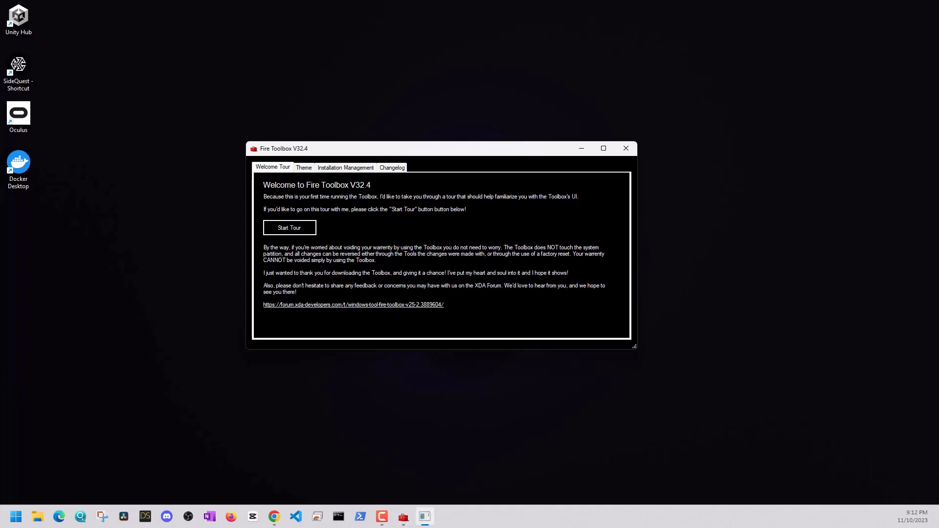
Run the 7-step welcome tour through the intro, user selector, settings, tool-page and tool-description tips.
left_click(288, 228)
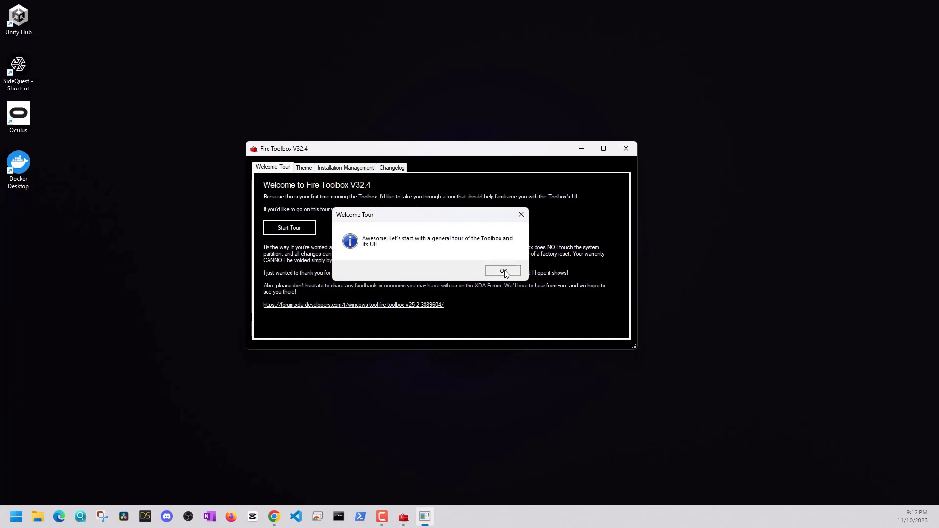
left_click(502, 271)
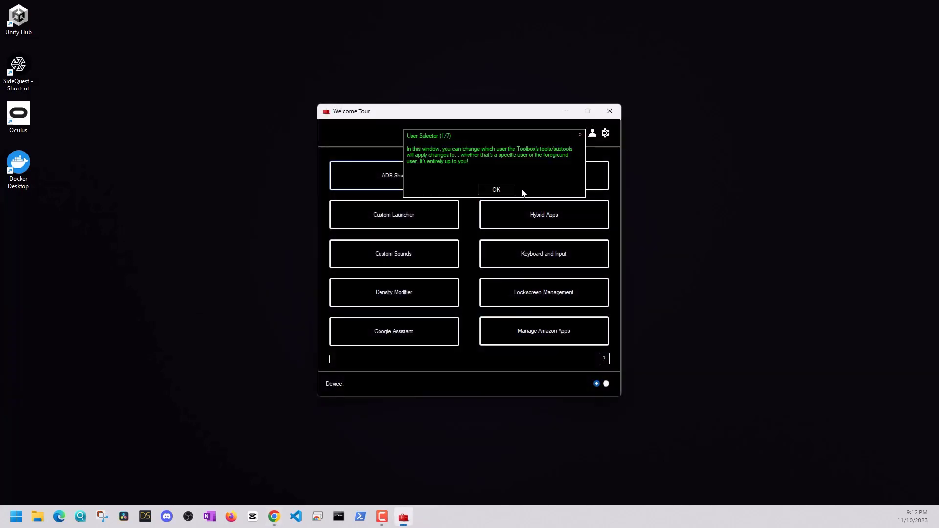
mouse_move(522, 193)
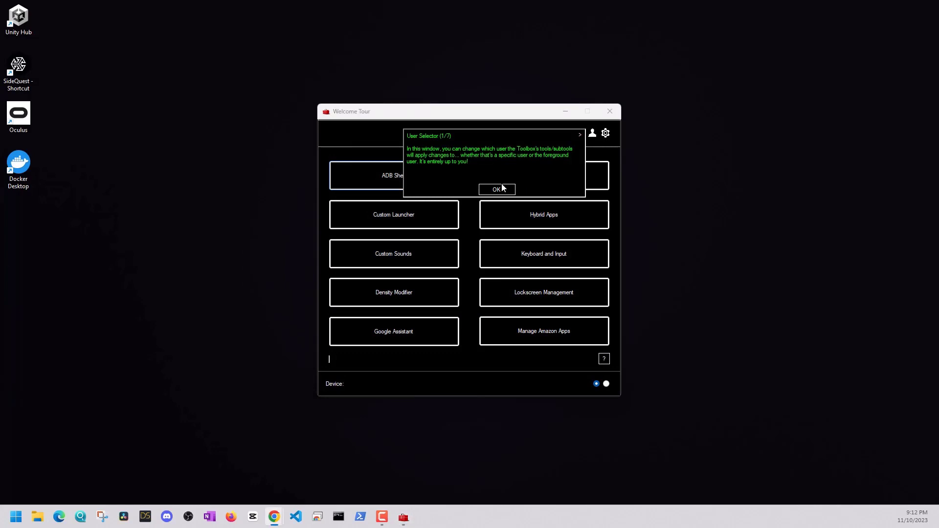
left_click(496, 190)
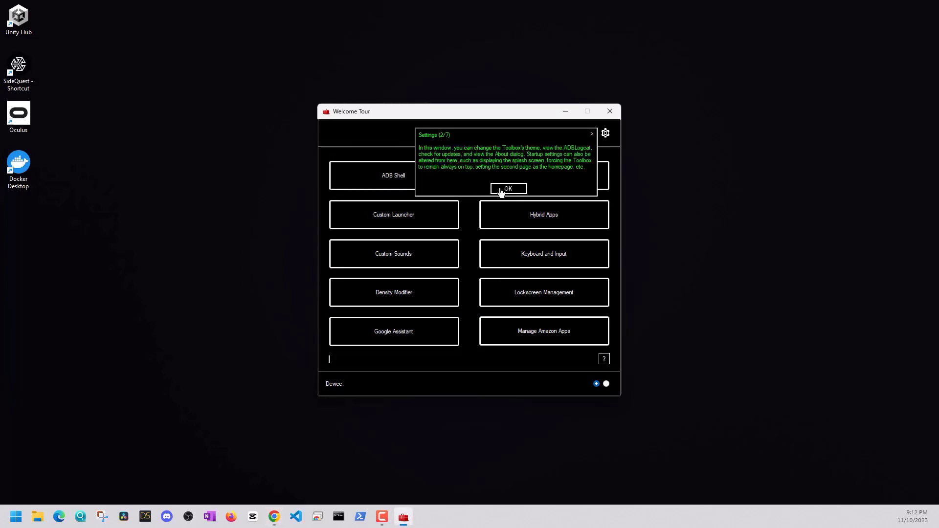
left_click(508, 189)
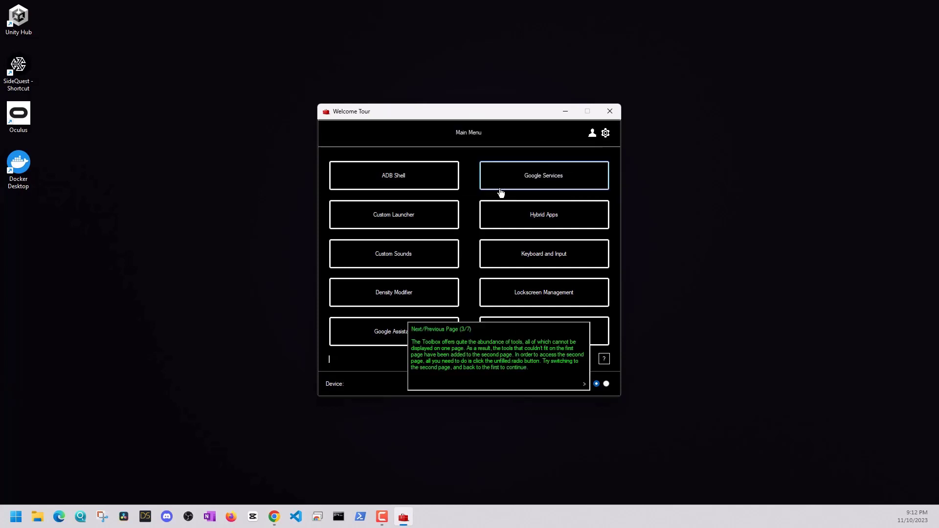
mouse_move(585, 388)
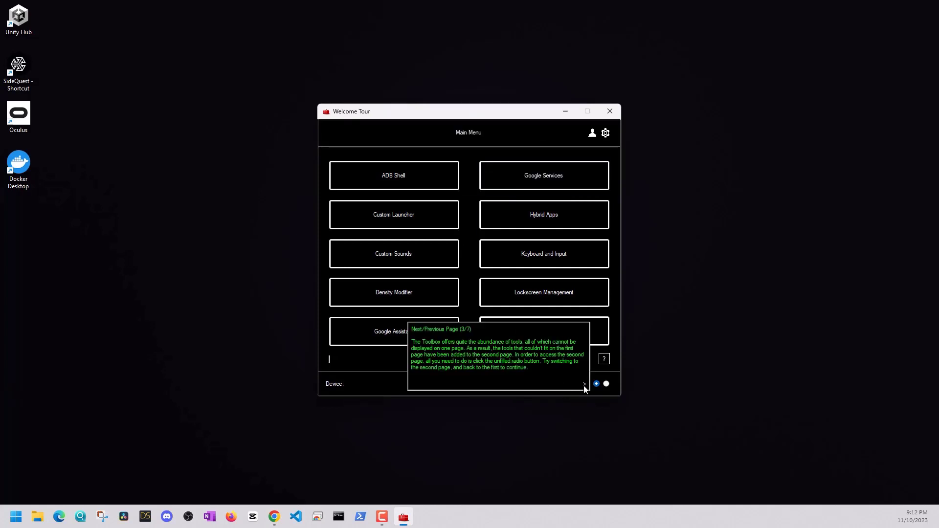
left_click(606, 384)
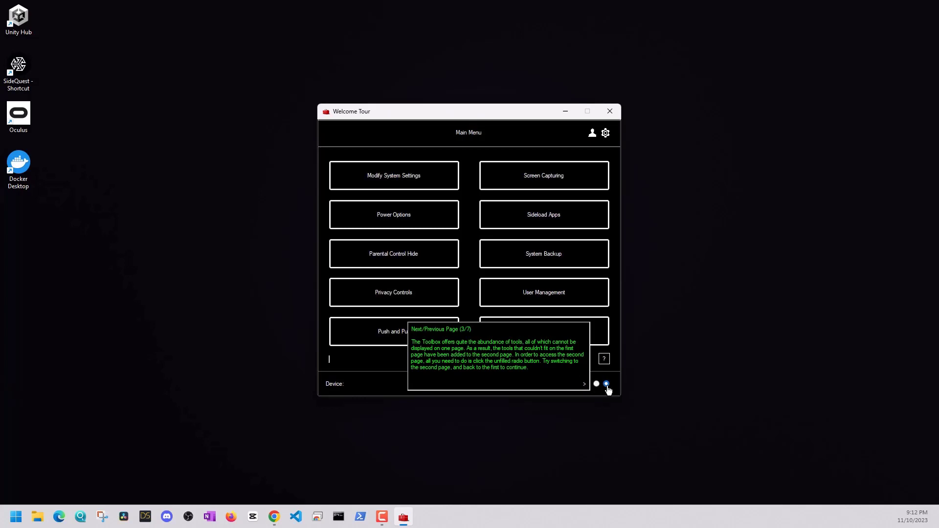
left_click(595, 384)
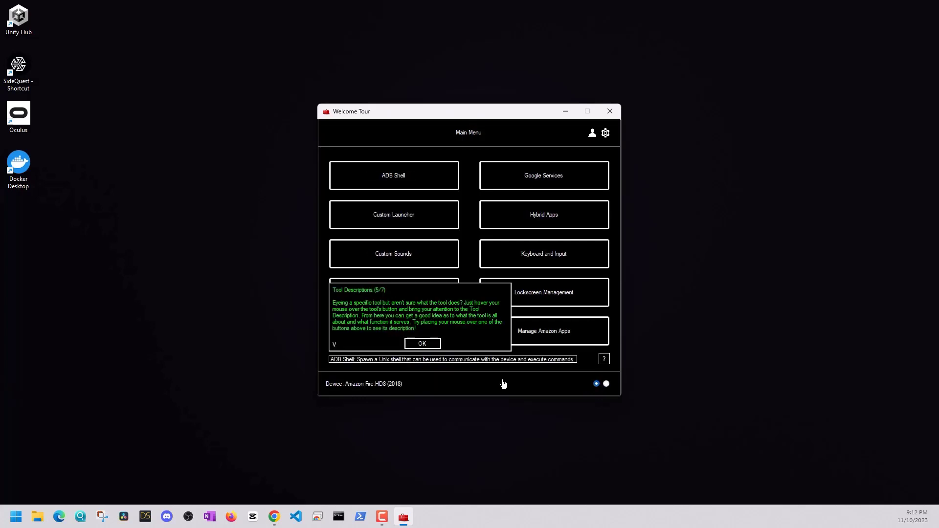
left_click(422, 343)
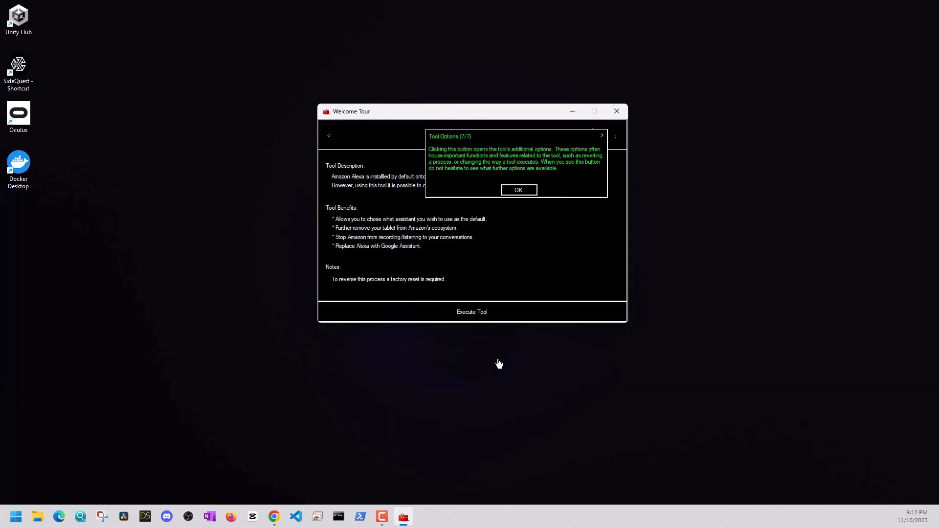
left_click(517, 190)
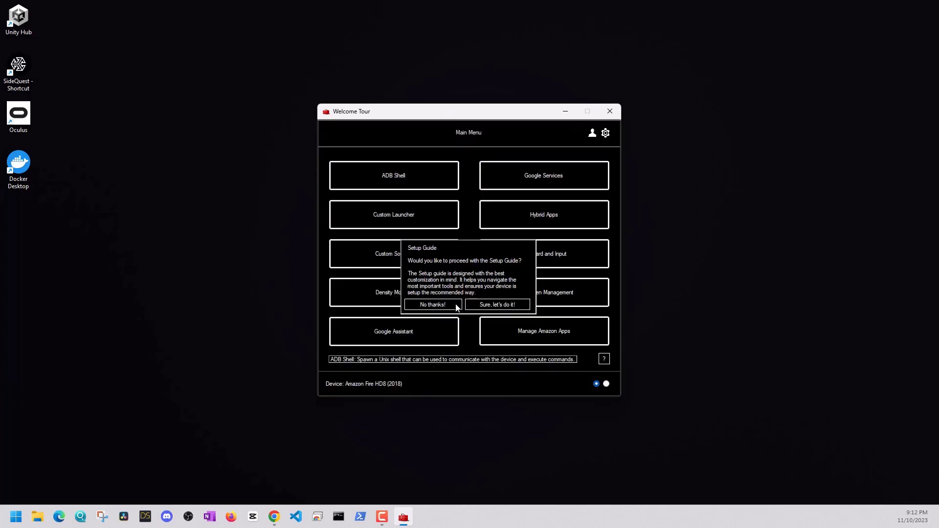
mouse_move(450, 310)
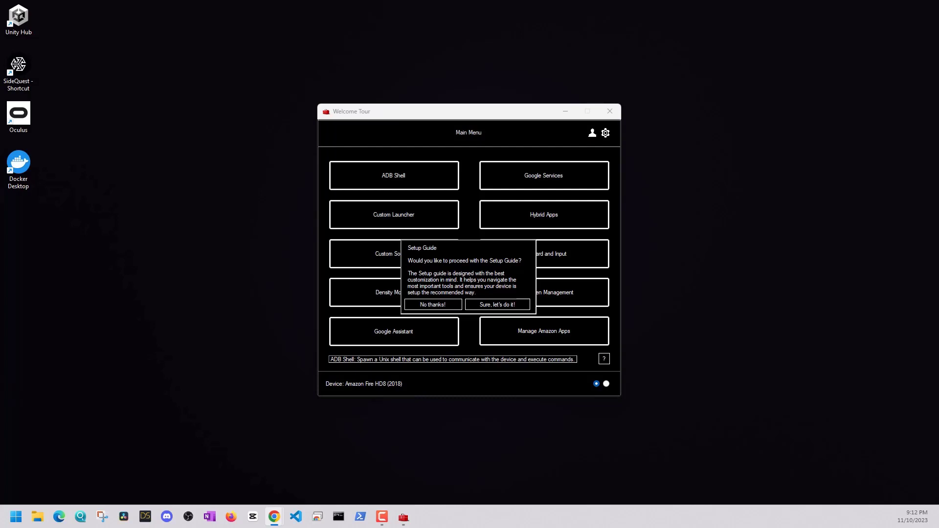
Decline the Setup Guide with 'No thanks!'.
left_click(609, 111)
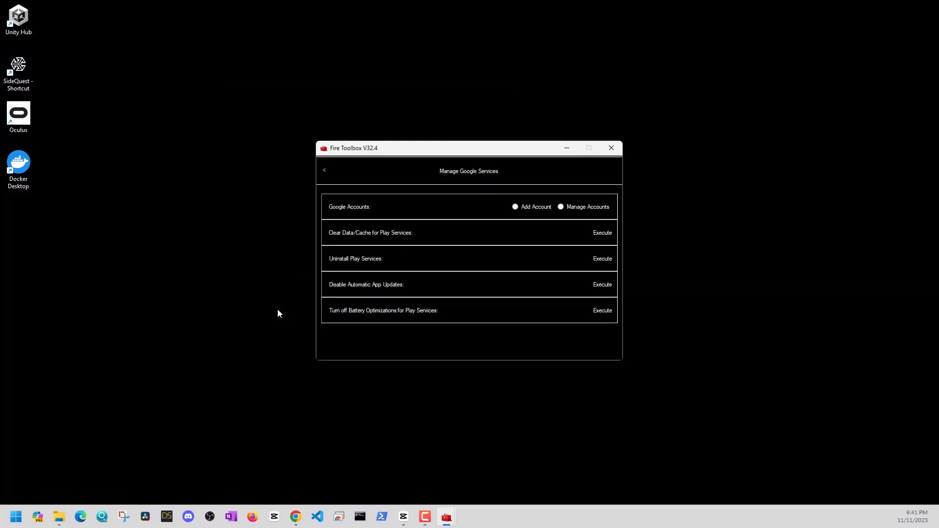
mouse_move(305, 296)
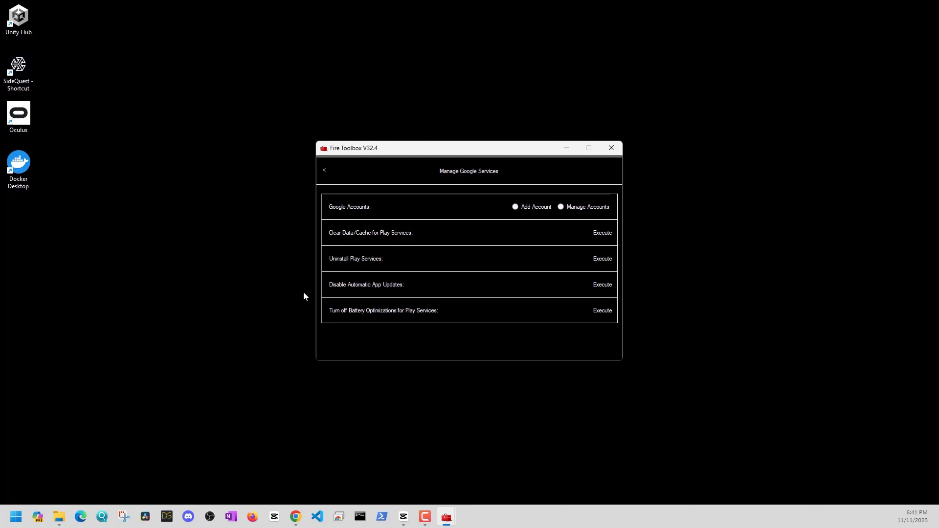
mouse_move(361, 235)
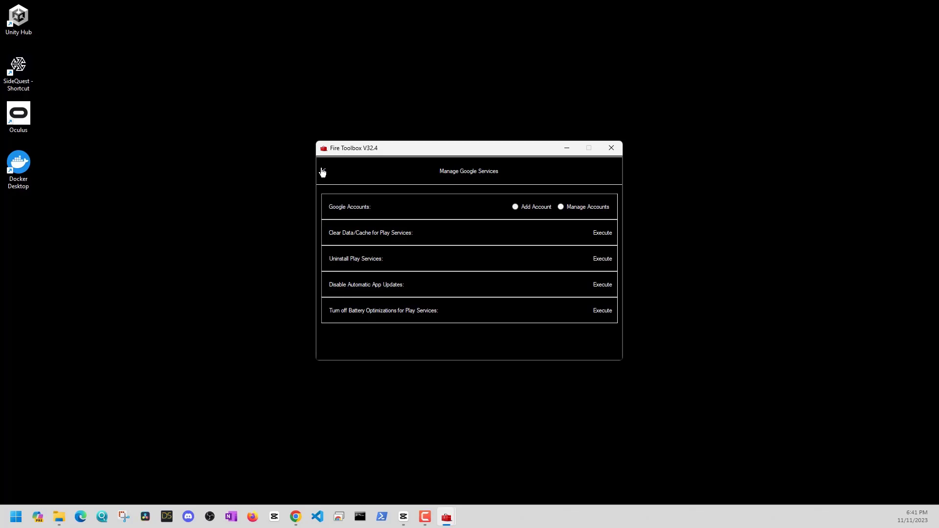
mouse_move(364, 185)
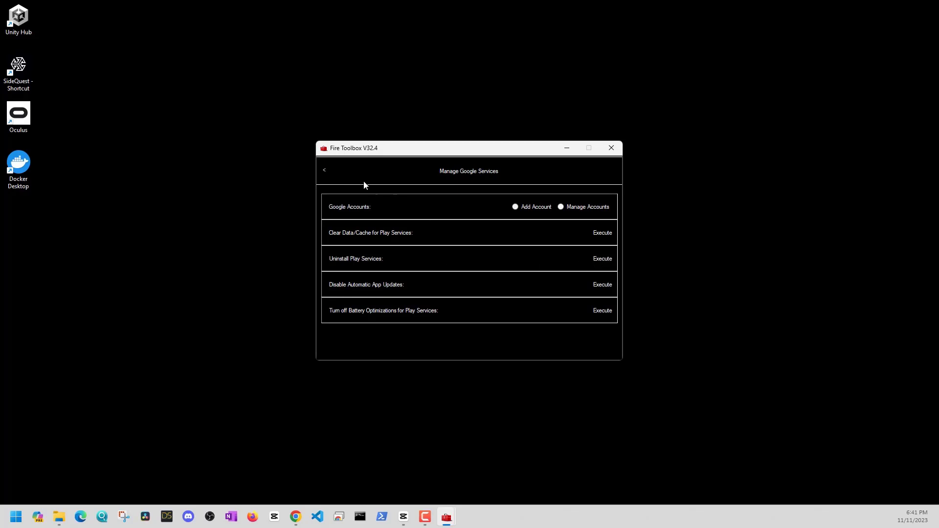
Leave Google Services, view Lockscreen Management, then return to the Main Menu.
left_click(324, 170)
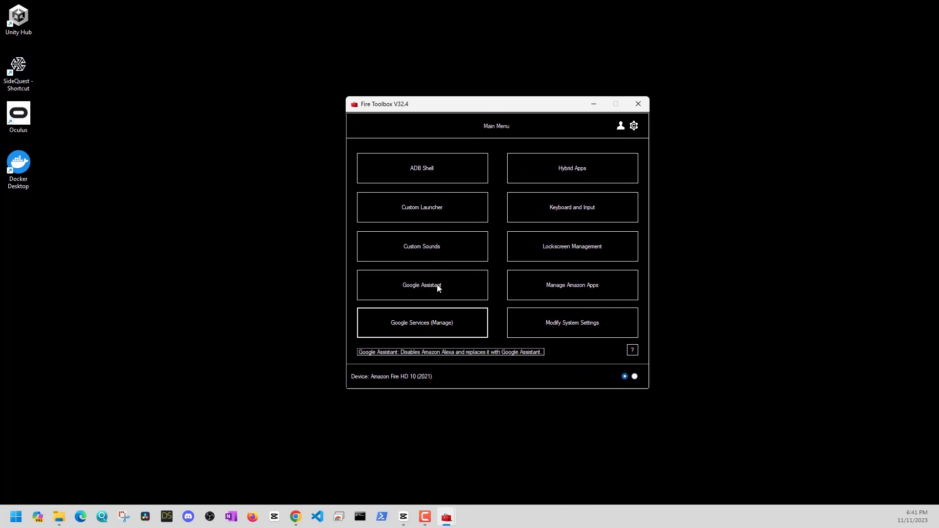
left_click(571, 246)
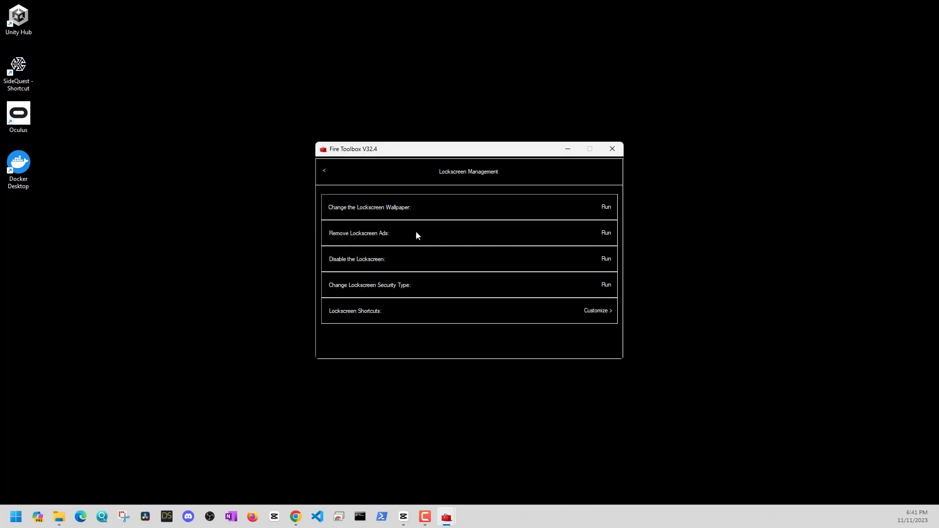
left_click(324, 171)
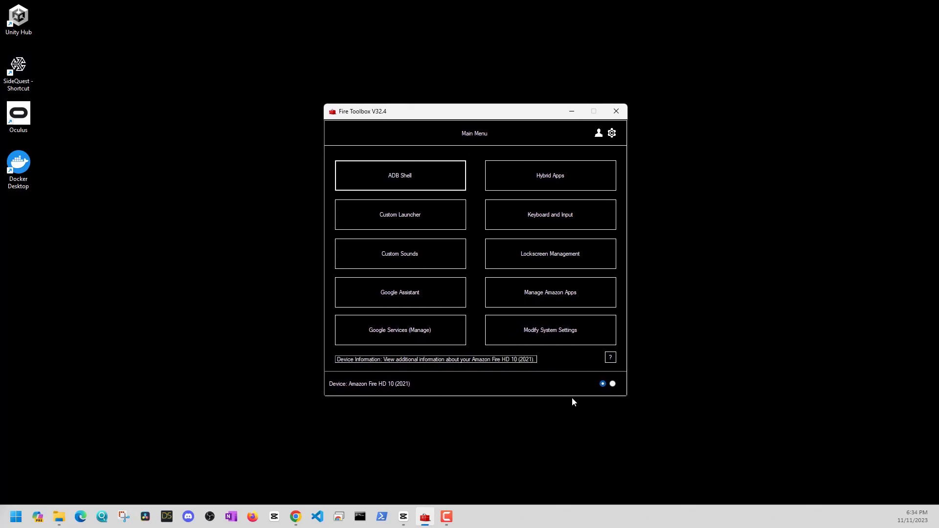
mouse_move(399, 300)
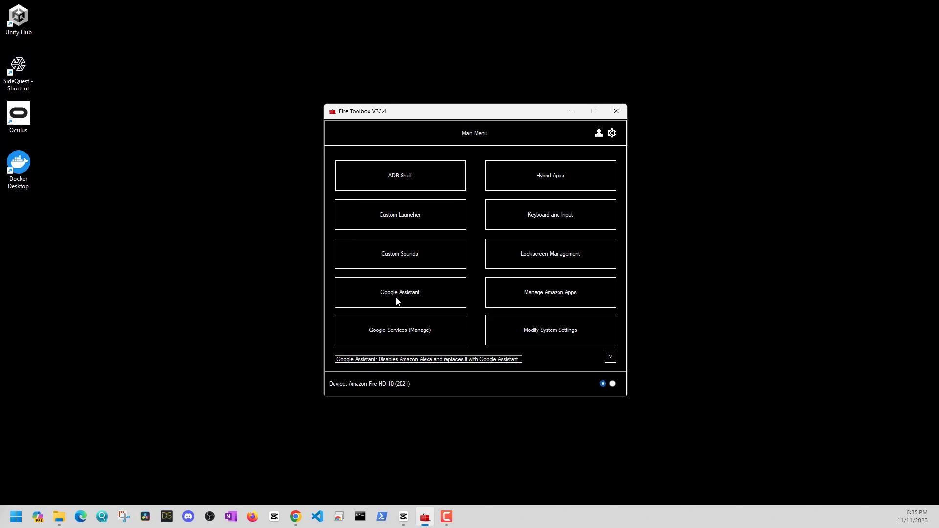
left_click(399, 293)
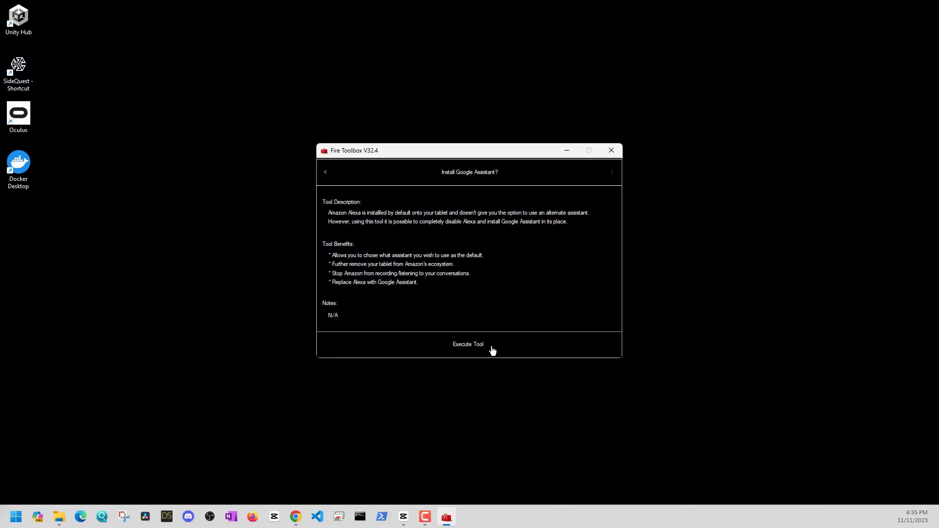
mouse_move(337, 274)
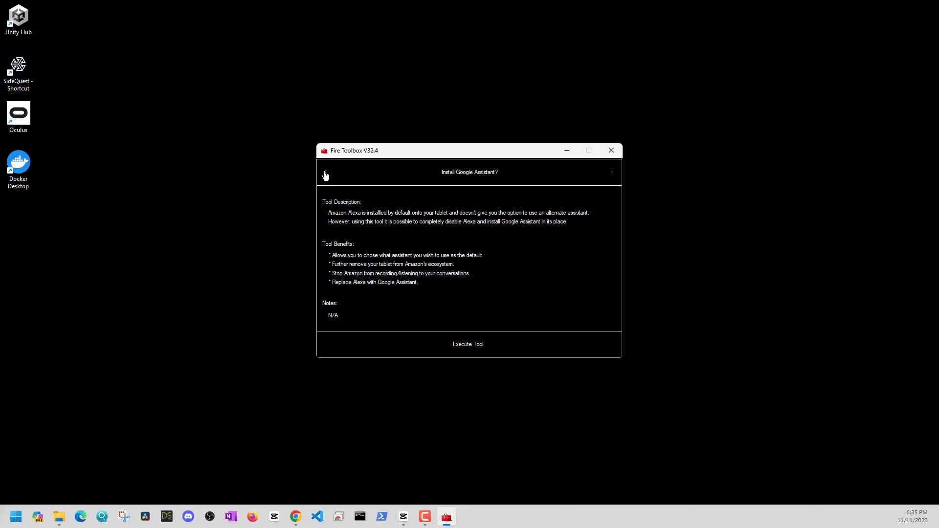
left_click(325, 174)
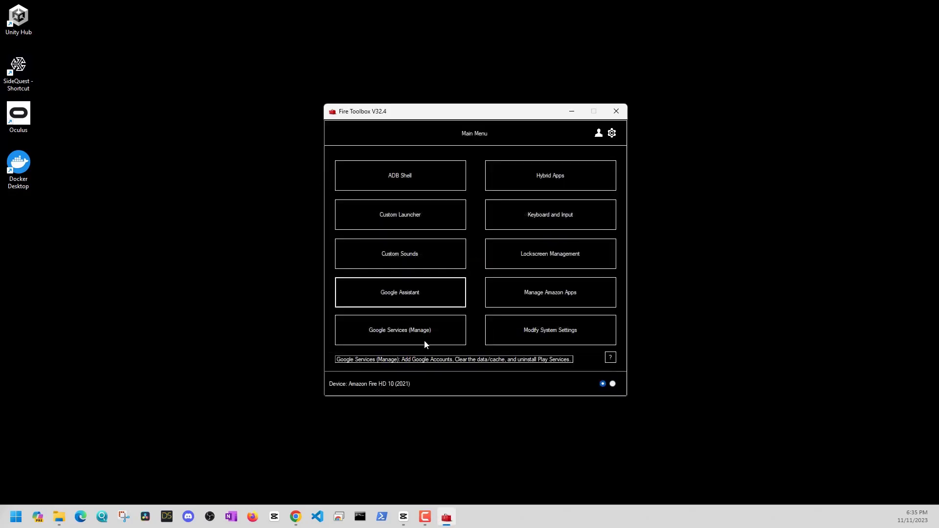